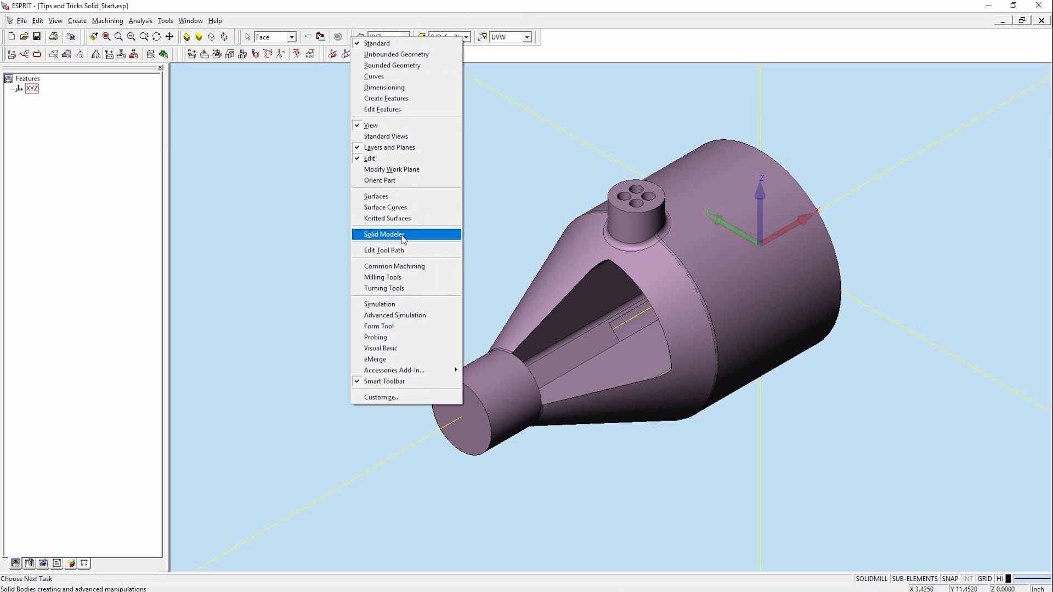
Show the floating Solid Modeler toolbar over the loaded part model
click(383, 233)
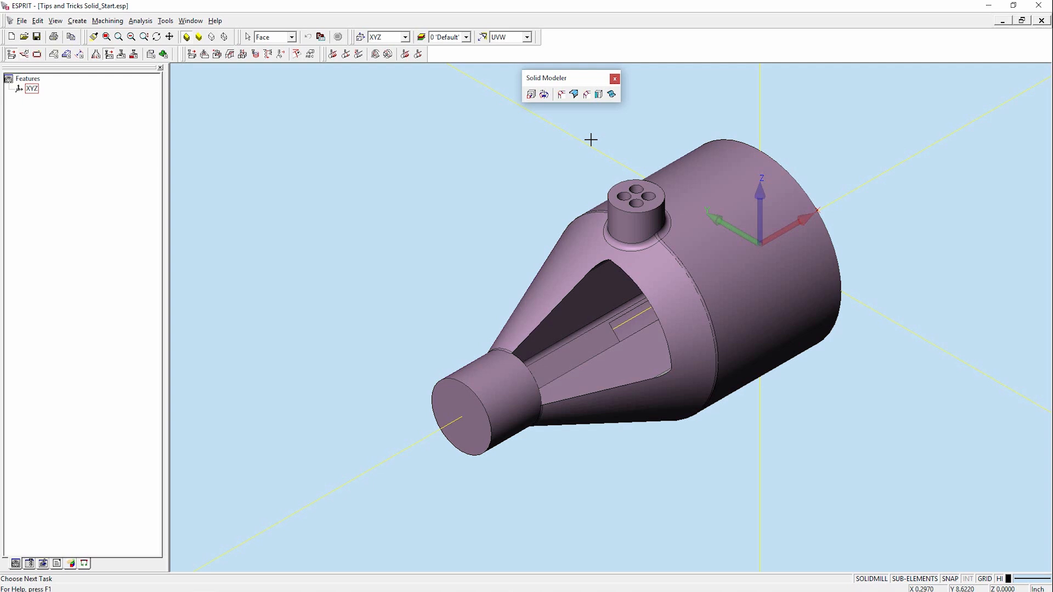
mouse_move(586, 93)
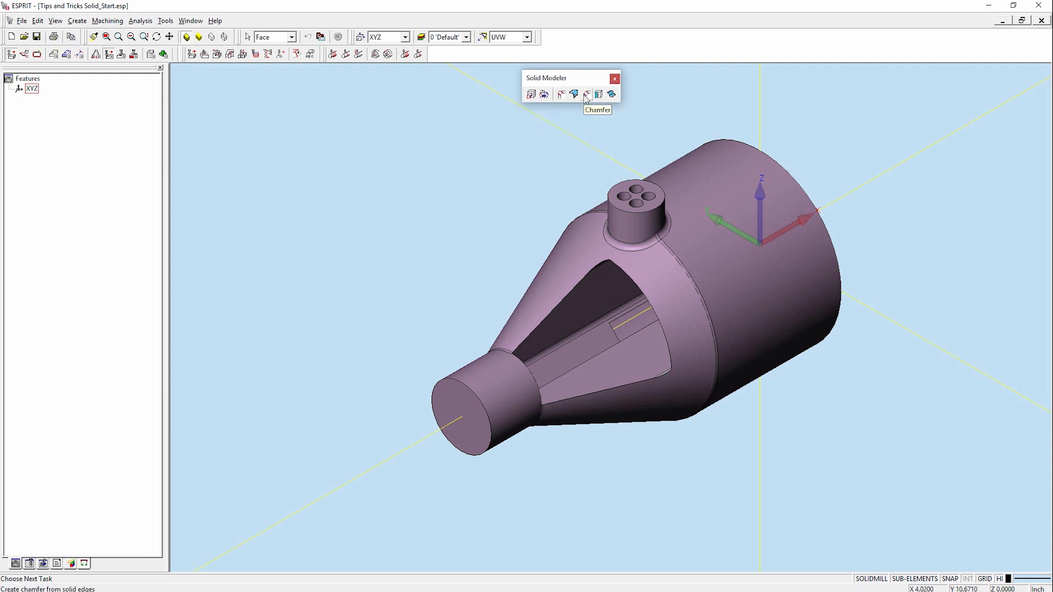
Start the Chamfer tool with Angle type, 0.01 distance and 45 degrees
click(586, 95)
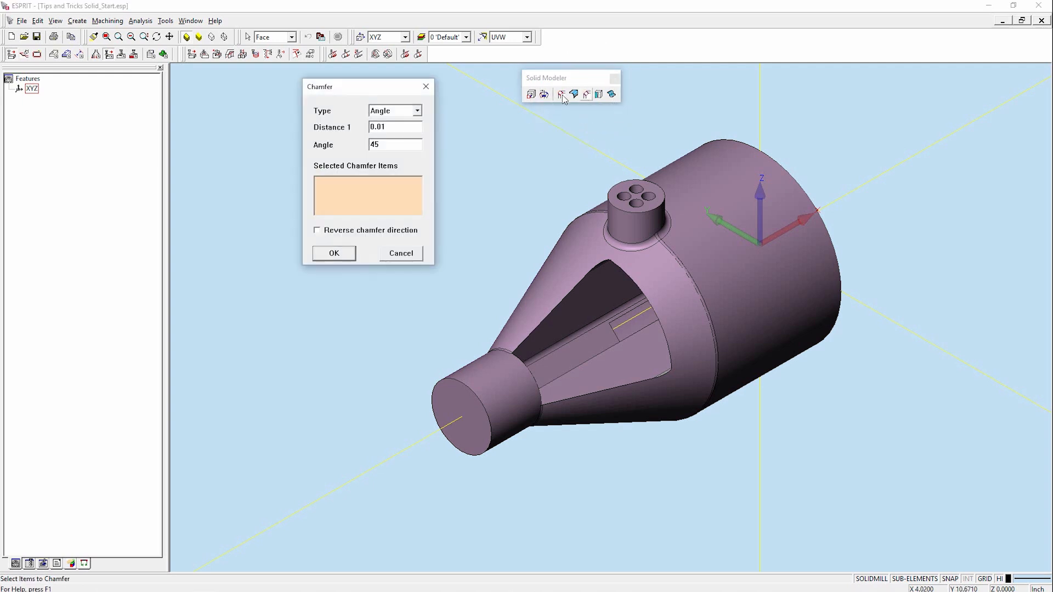
mouse_move(415, 179)
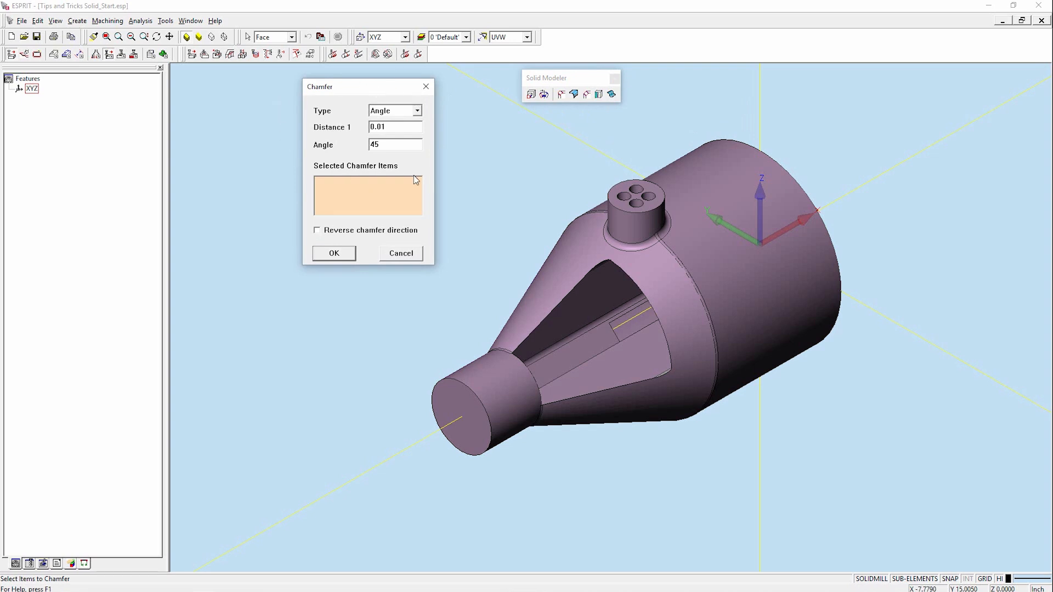
mouse_move(405, 199)
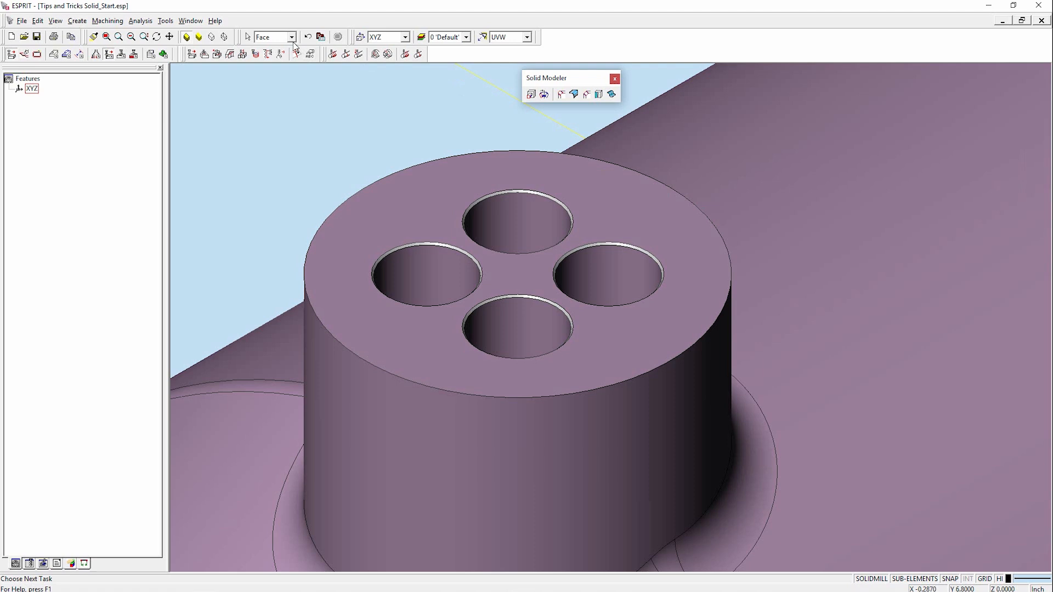
Limit the selection filter to solid faces for picking the chamfer faces
click(294, 37)
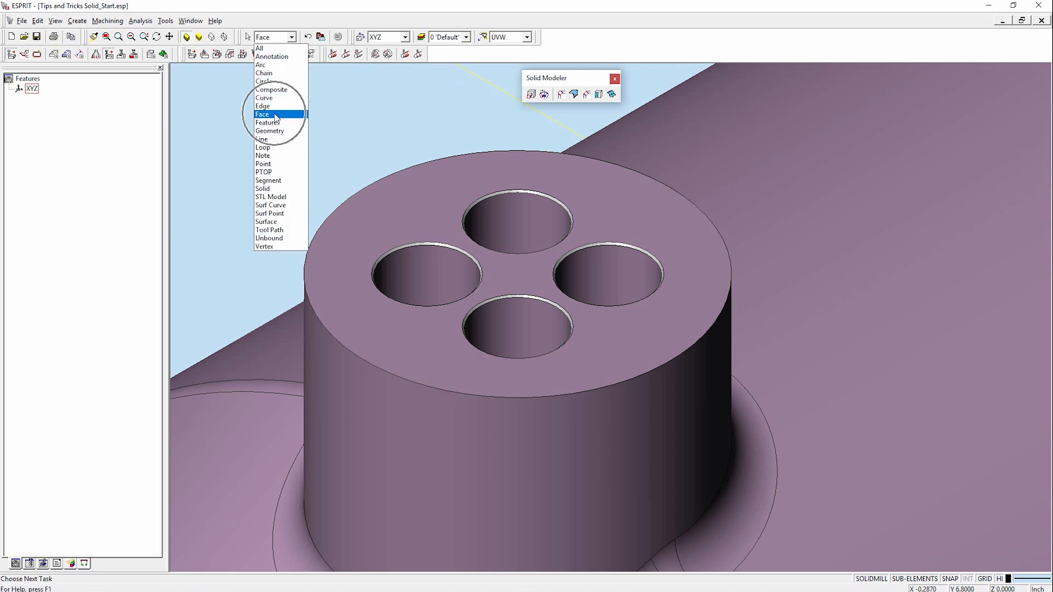
click(263, 114)
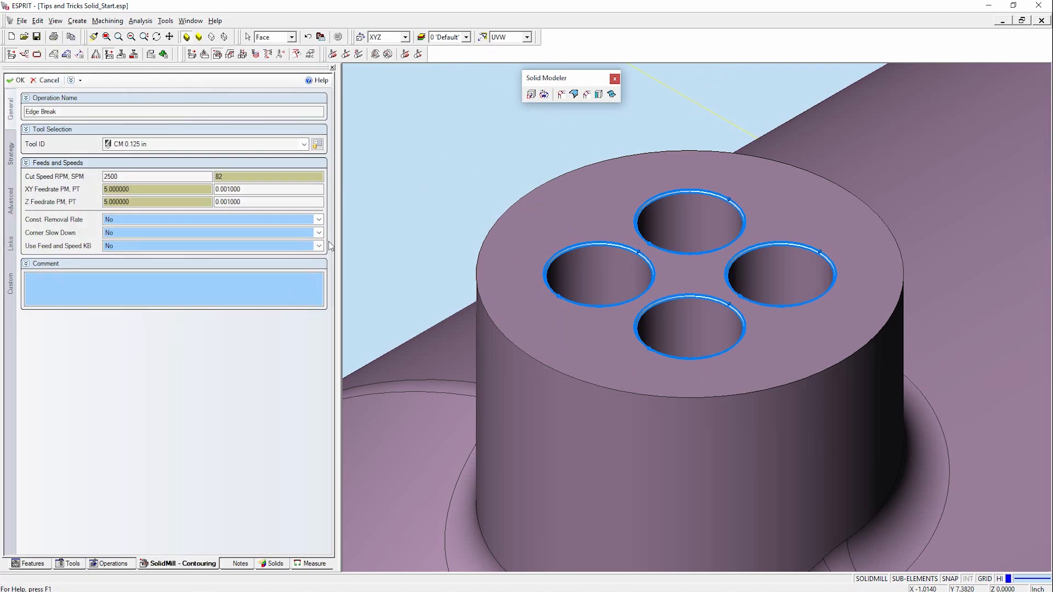
Confirm the Edge Break operation, generating four contouring profiles around the hole chamfers
click(10, 144)
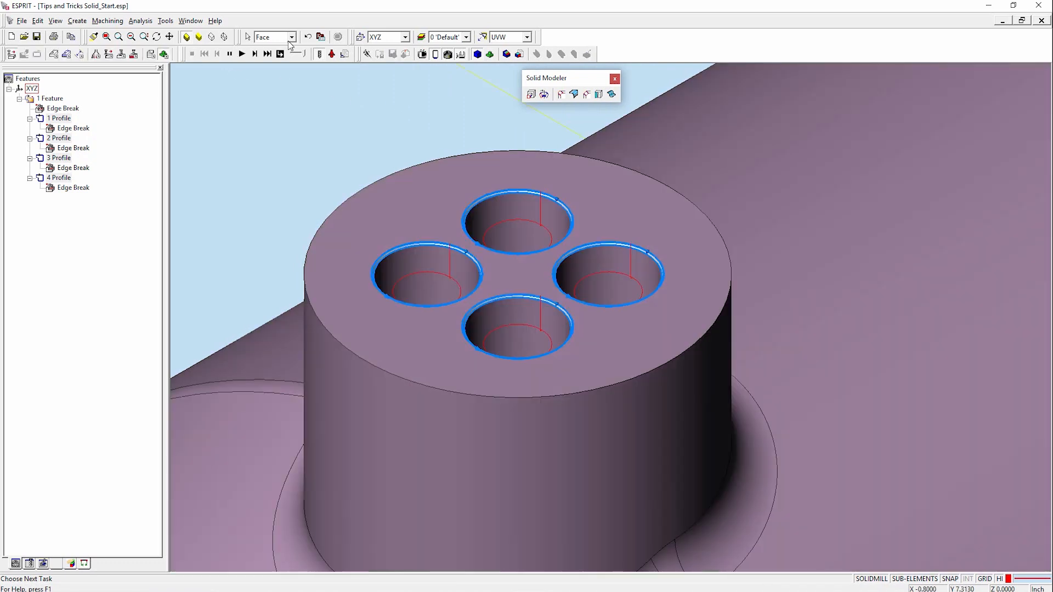
Reset the selection filter to All and make YZX the active work plane
click(290, 37)
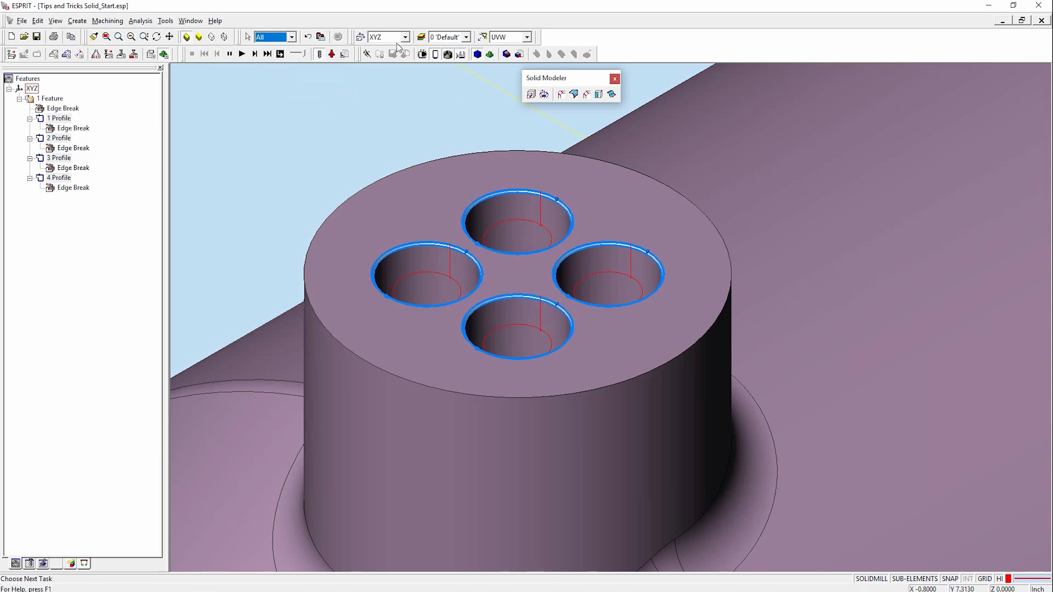
click(405, 37)
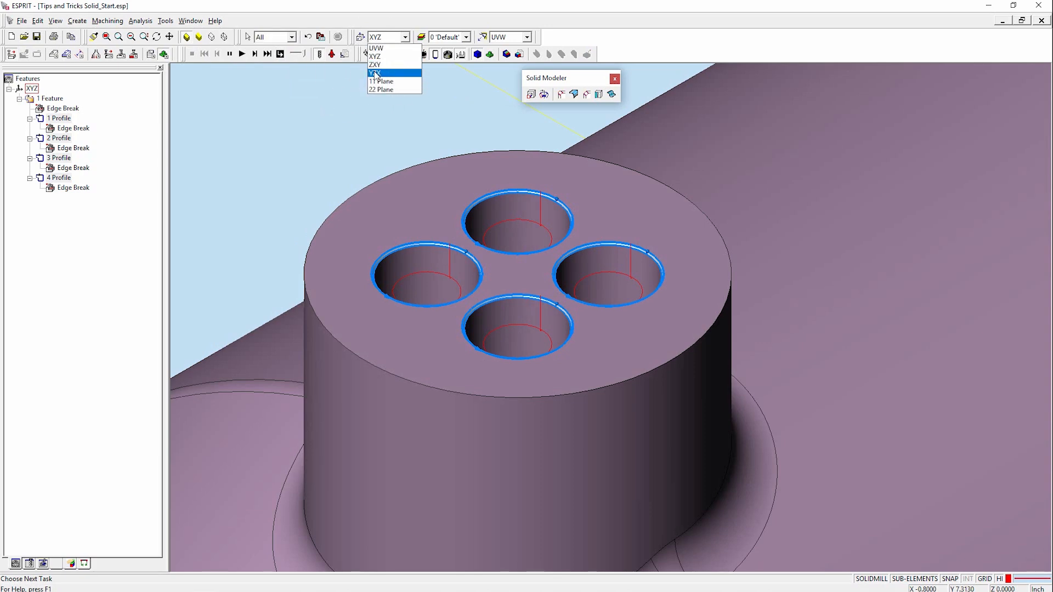
click(375, 73)
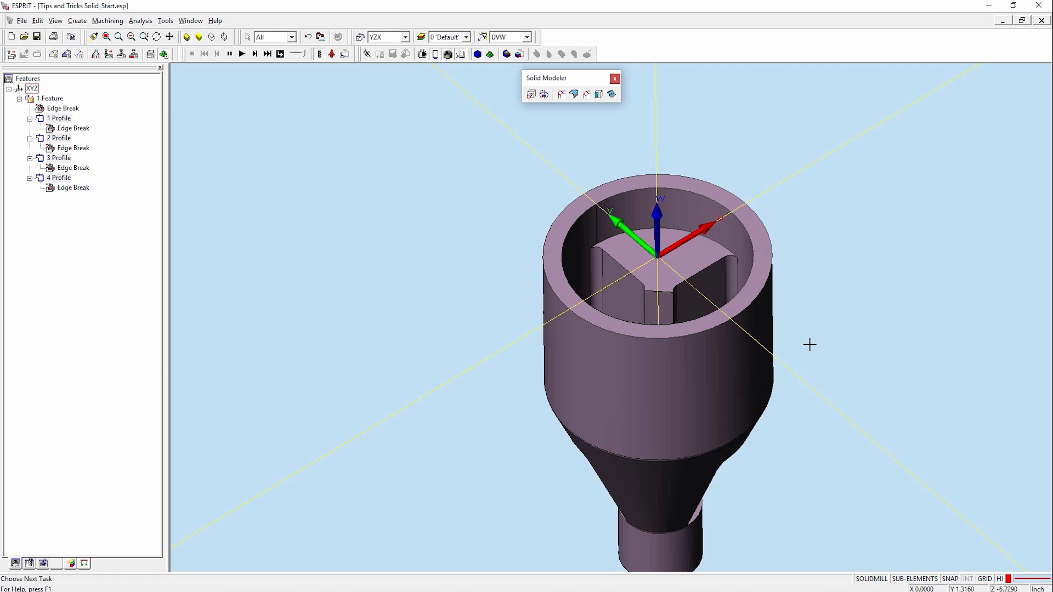
mouse_move(713, 241)
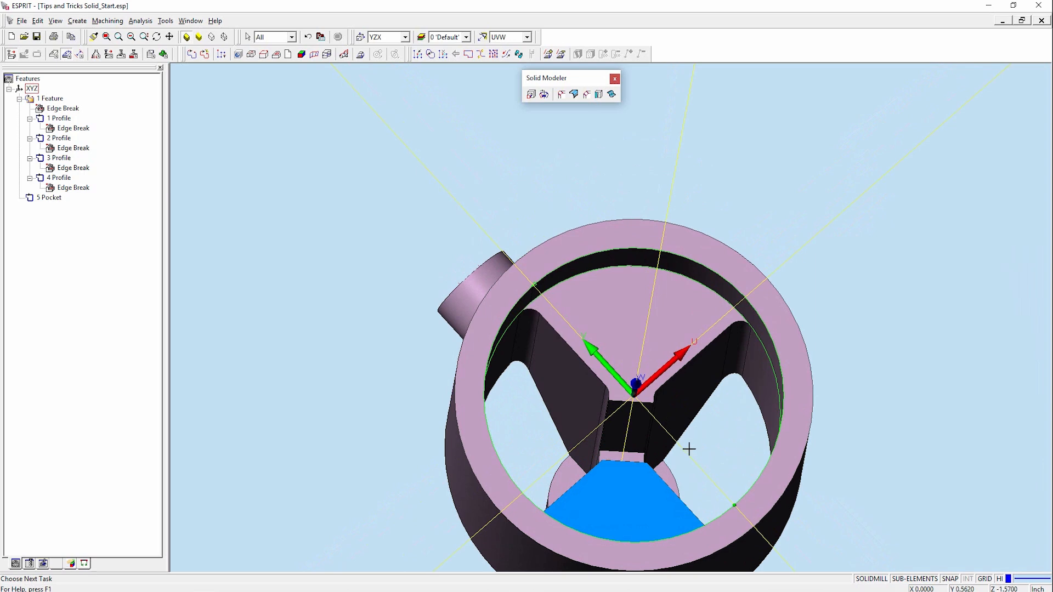
mouse_move(714, 458)
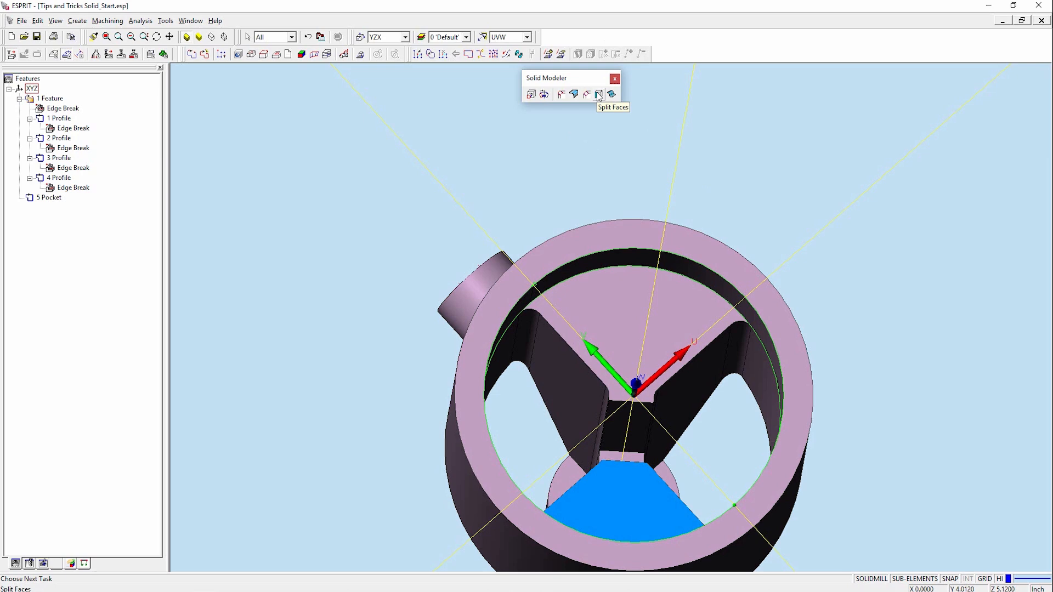
mouse_move(400, 99)
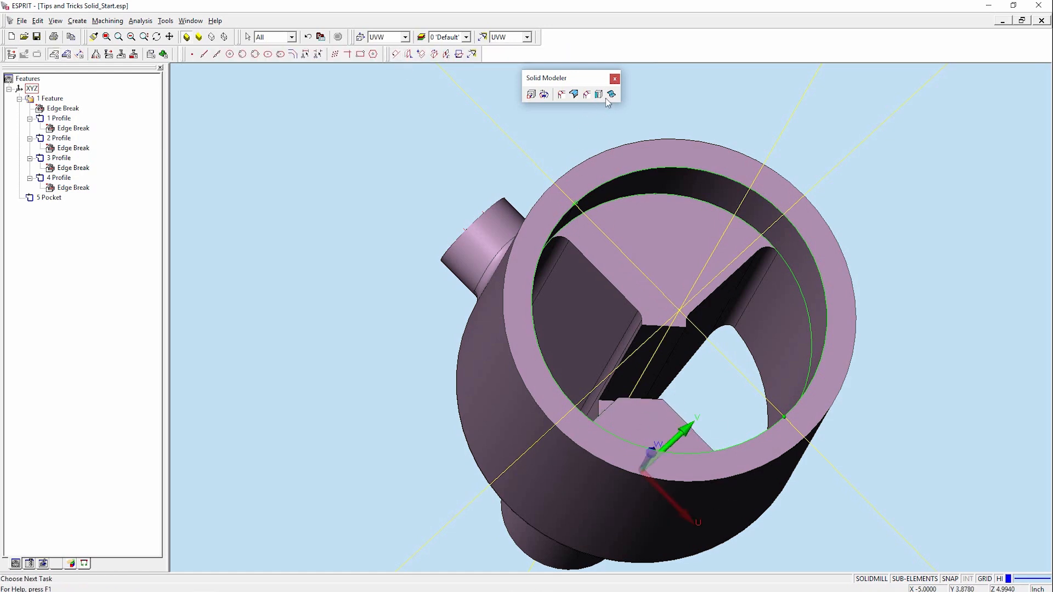
mouse_move(599, 93)
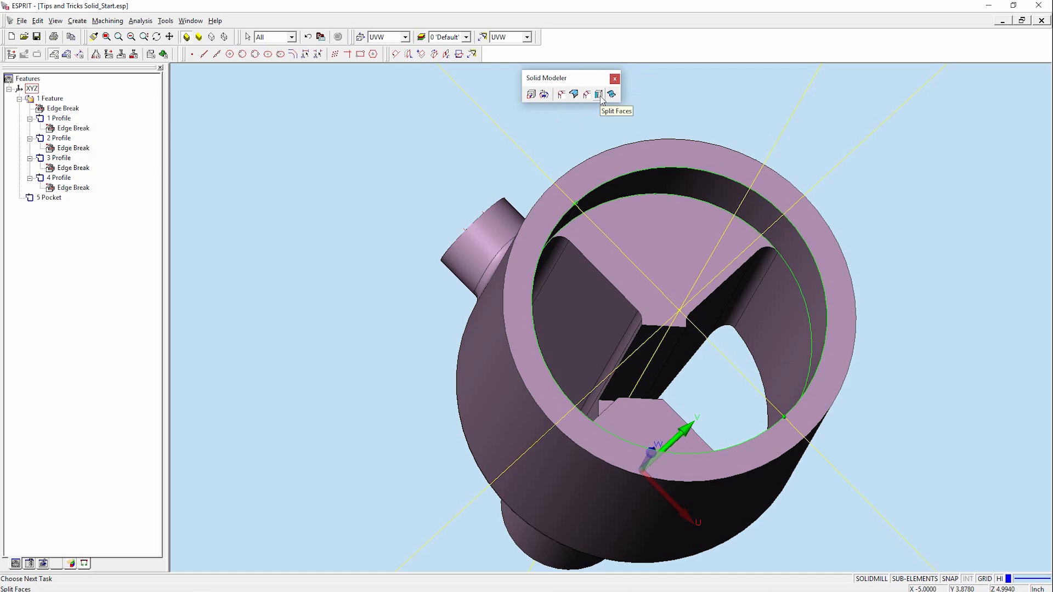
Split the inner bore faces by Plane Intersection with the work plane and apply
click(598, 94)
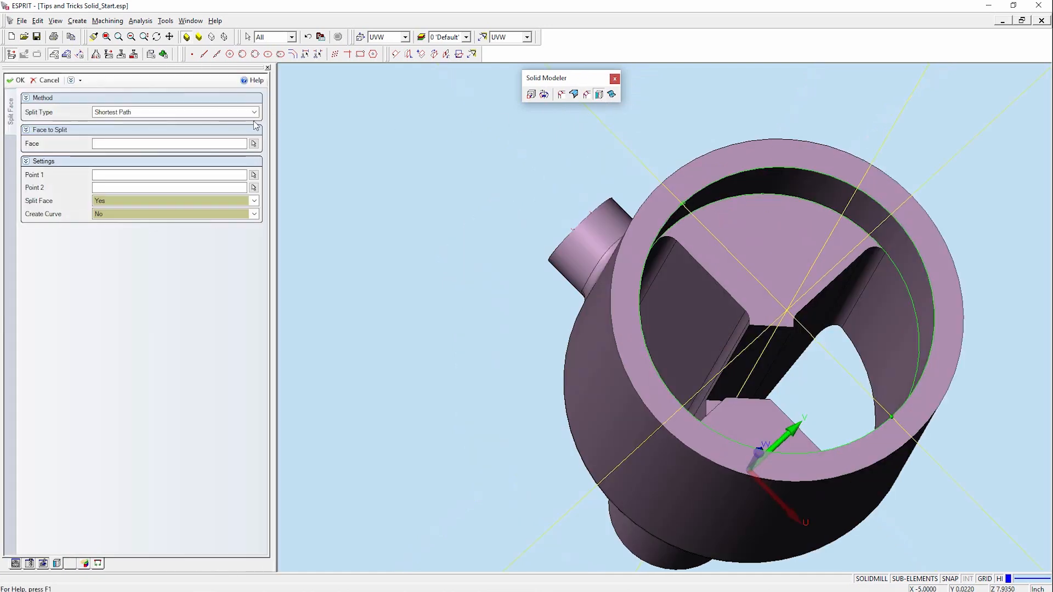
click(253, 112)
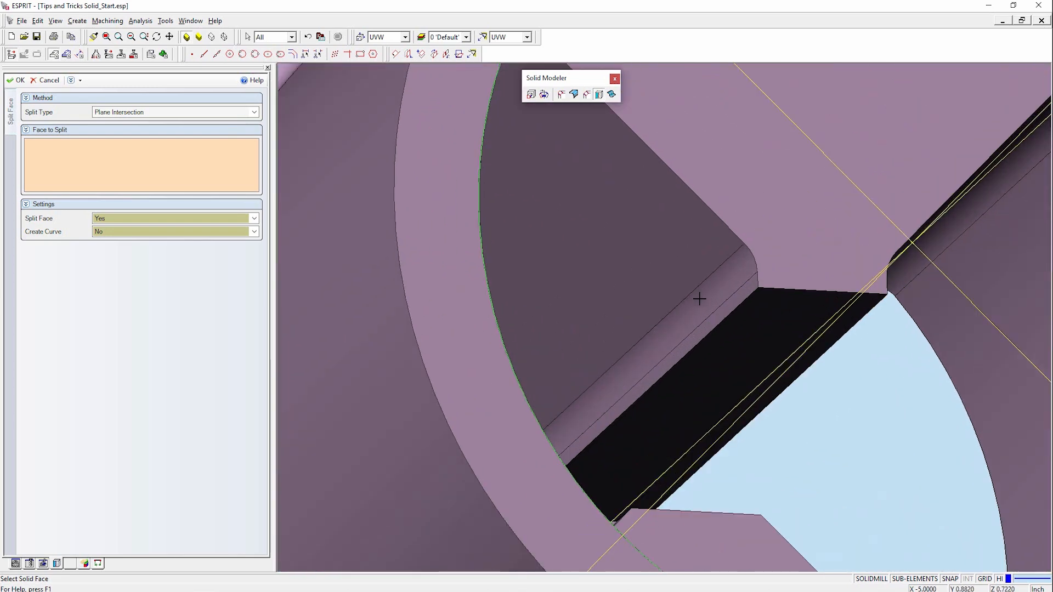
click(698, 298)
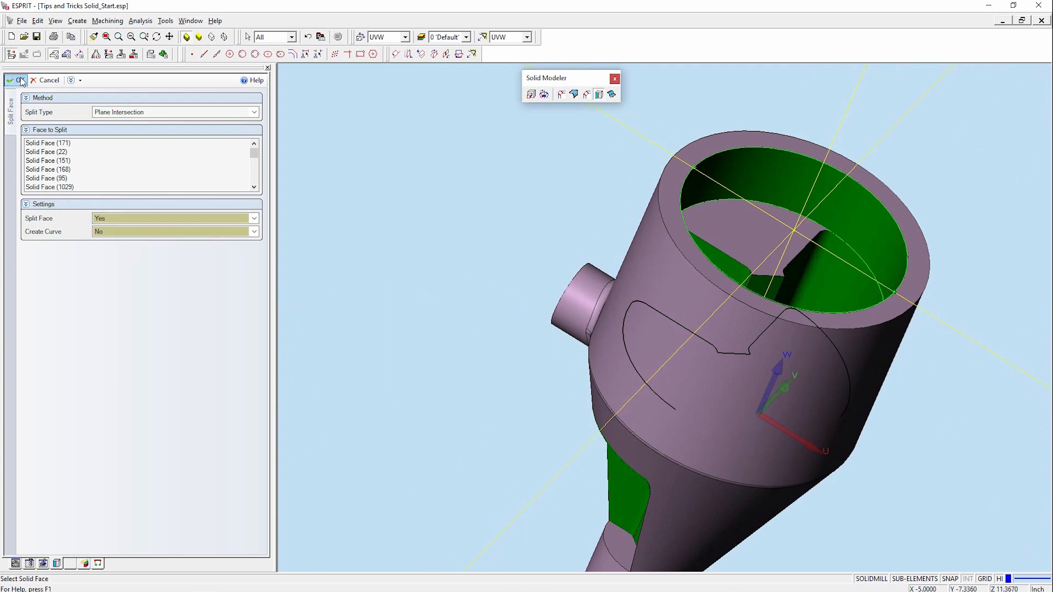
click(22, 80)
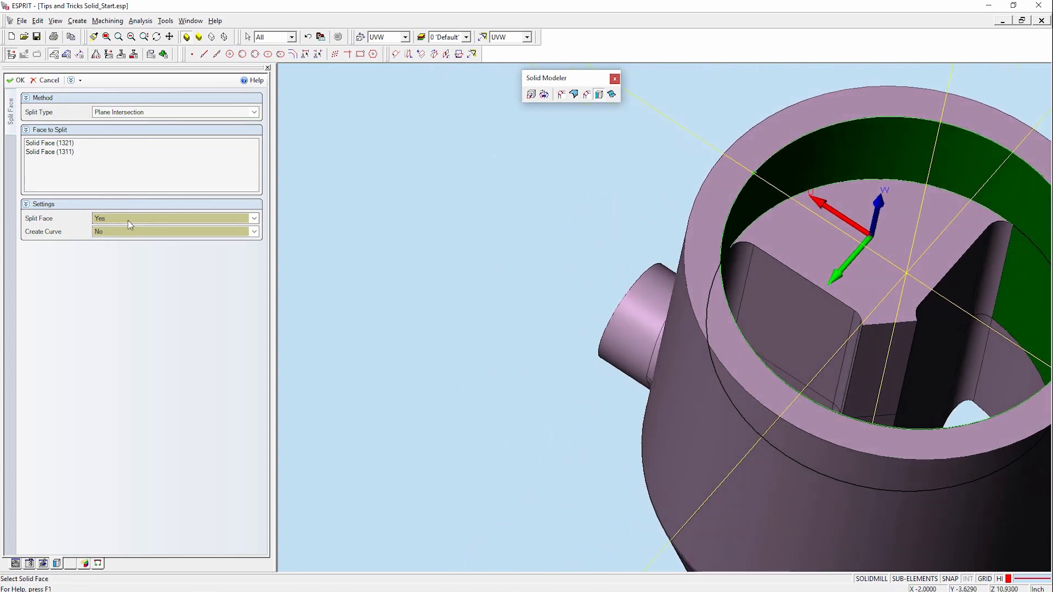
Apply the split to the two additional open-end faces, leading into the pocket operation
click(16, 80)
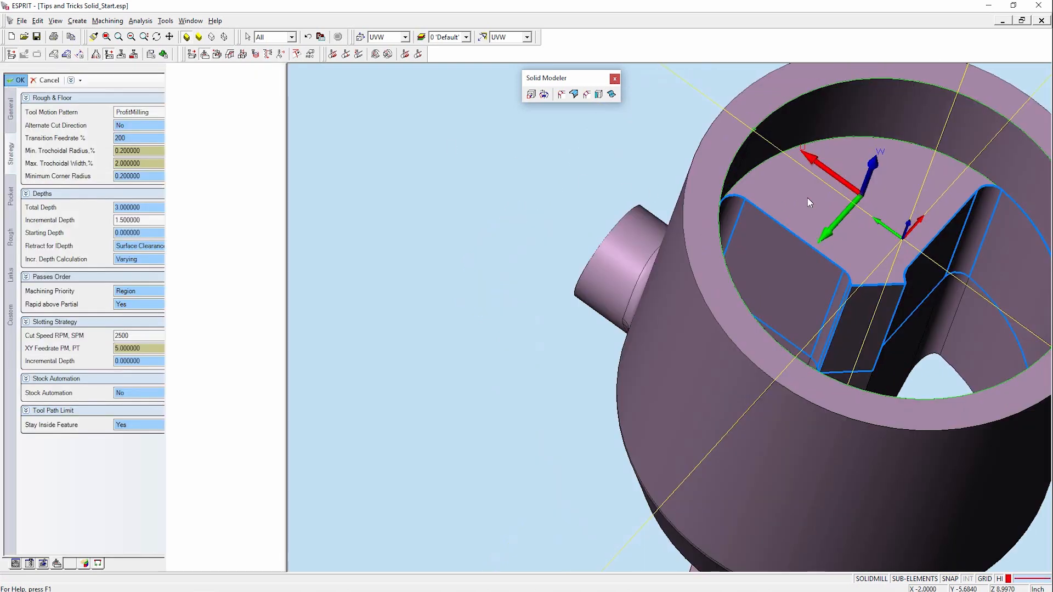
Generate the ProfitMilling pocketing toolpath on the split-face profile inside the open end
click(16, 81)
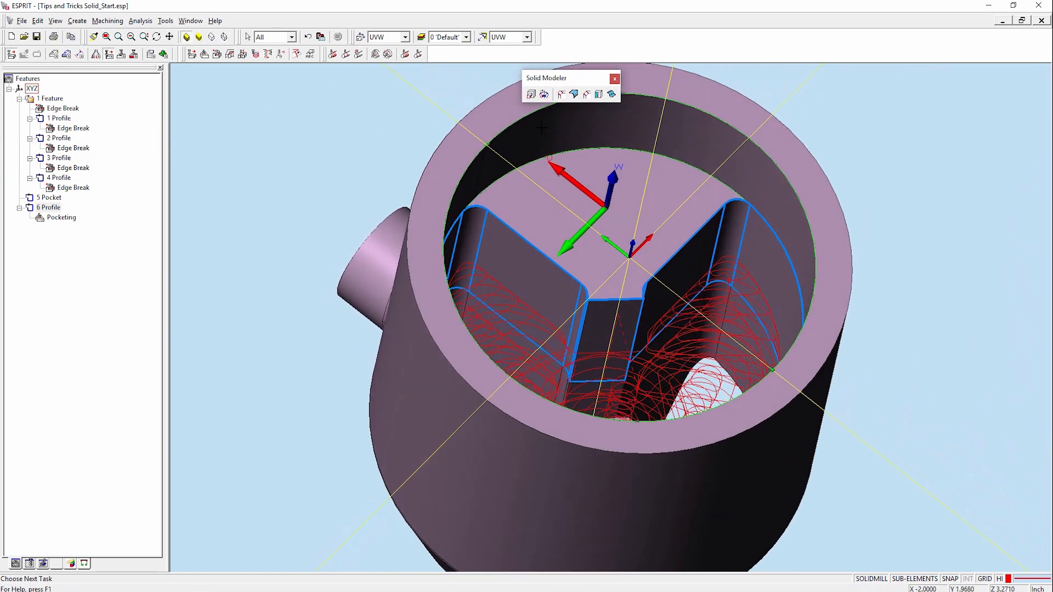
Make XYZ the active work plane before selecting the boss blend faces
click(406, 38)
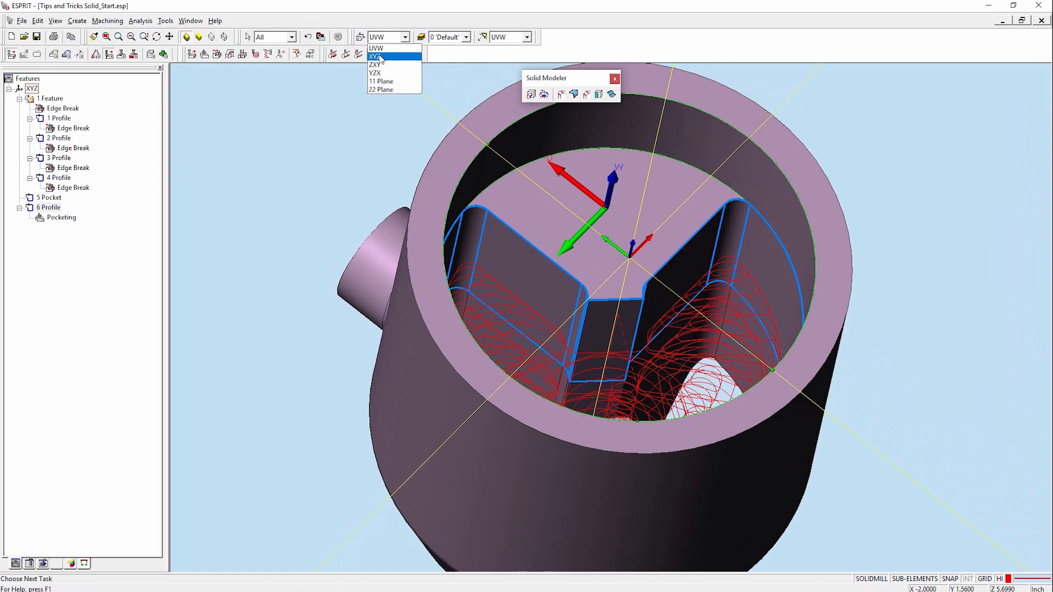
click(377, 56)
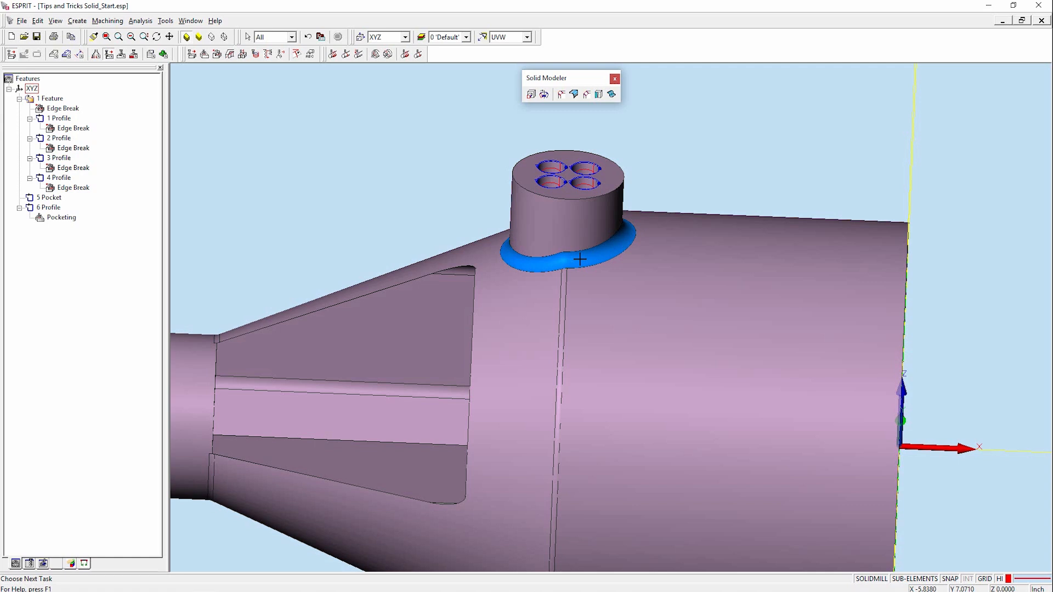
mouse_move(572, 283)
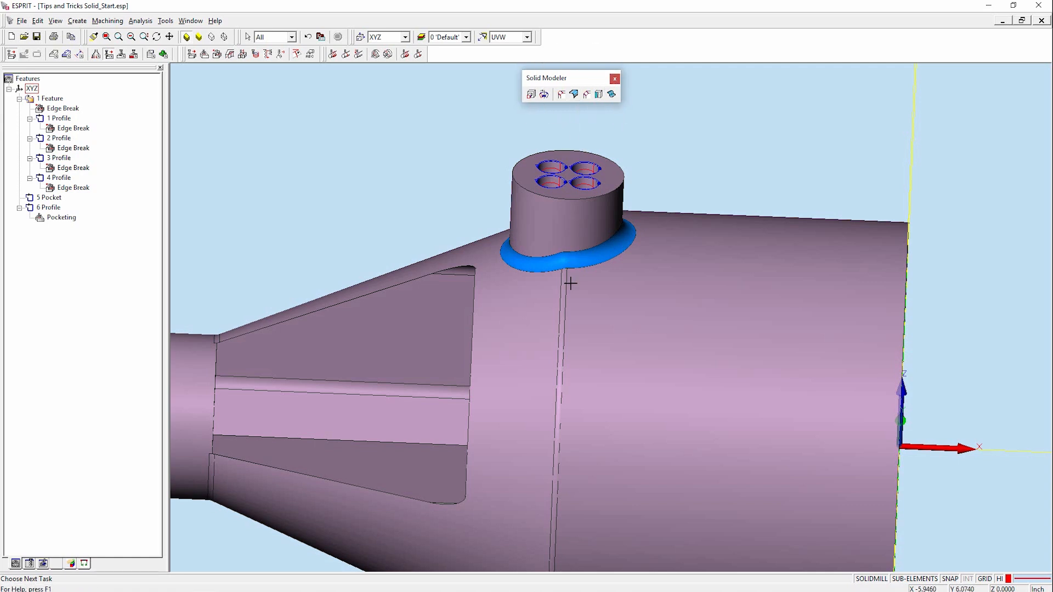
mouse_move(573, 93)
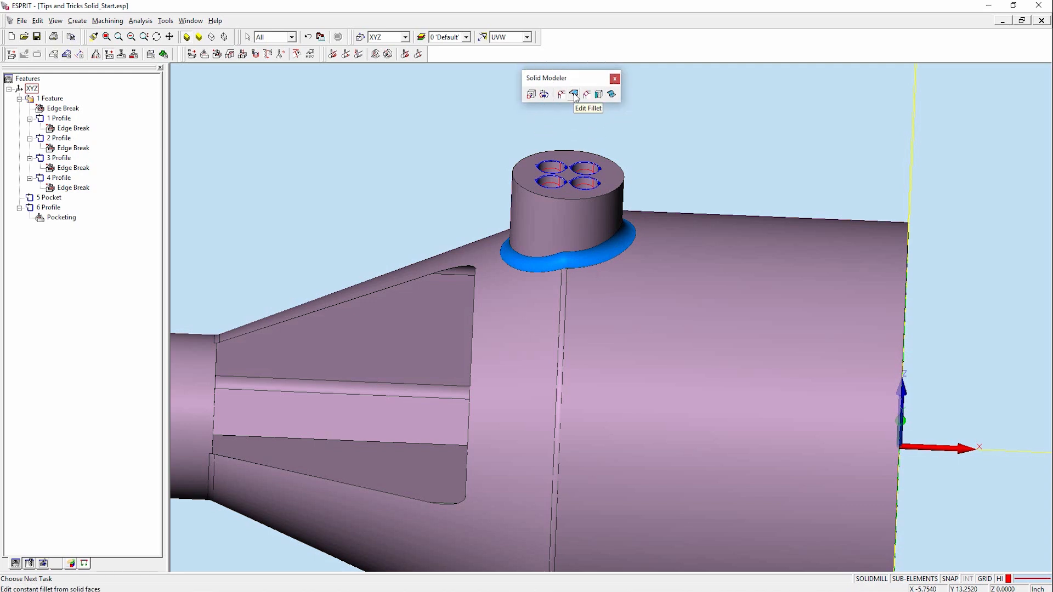
Create a spine curve chain along the fillet around the side boss's base via Edit Fillet
click(572, 93)
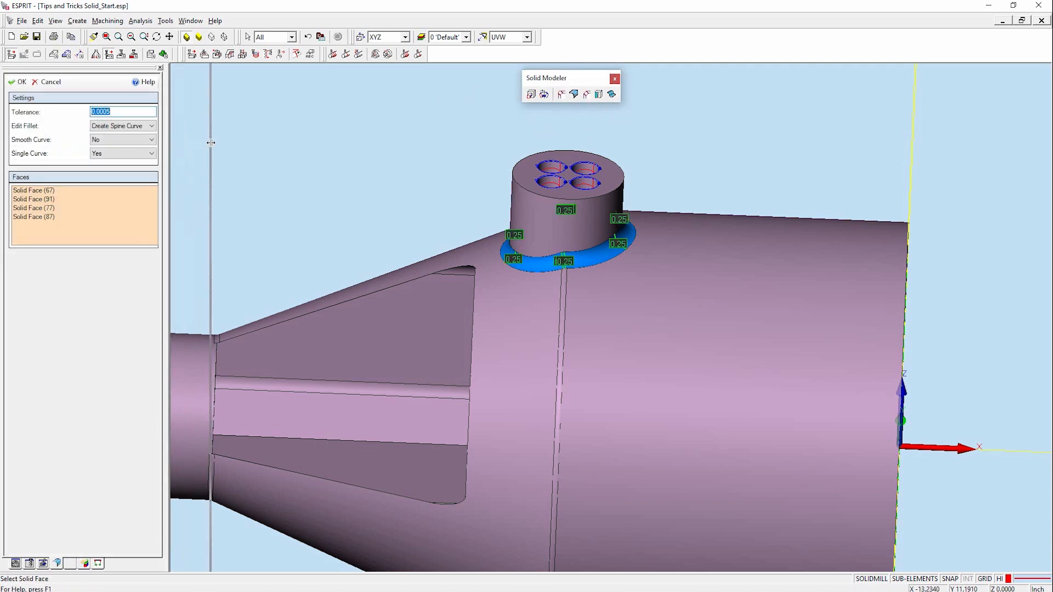
drag(167, 142, 211, 142)
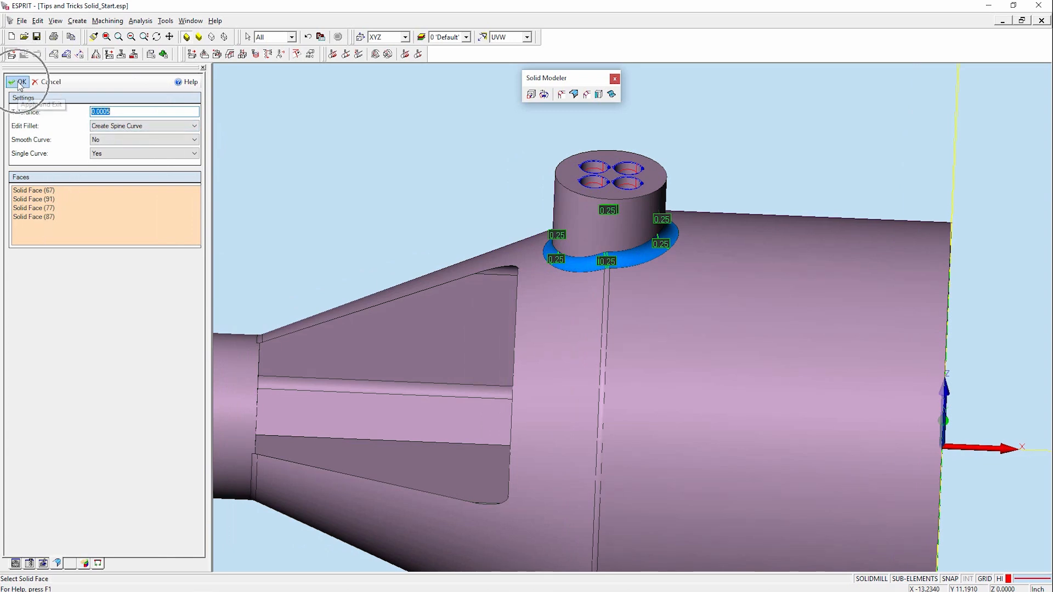
click(18, 81)
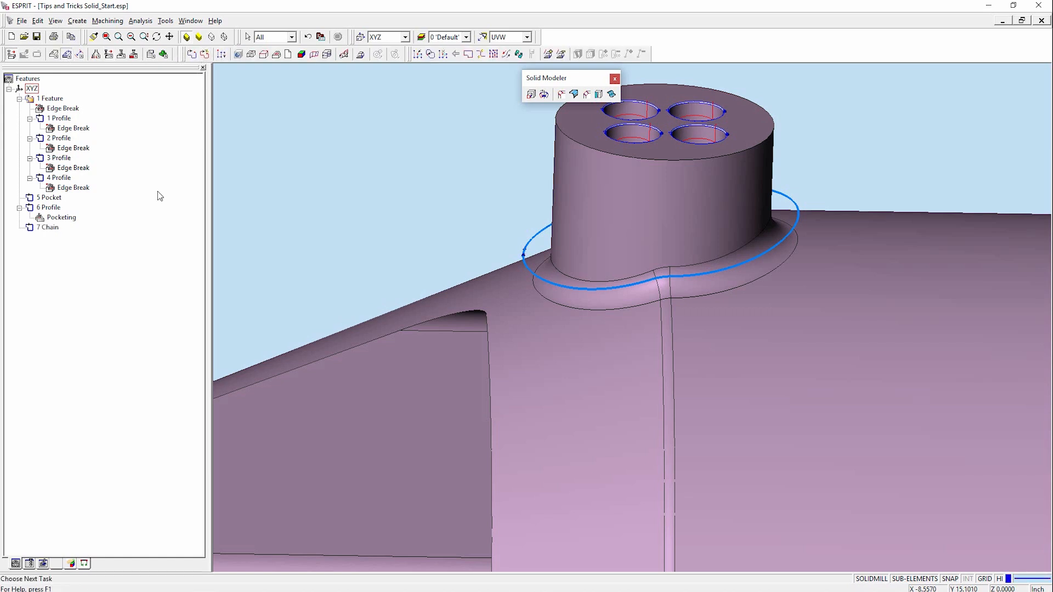
Create a freeform feature using three faces of the main body as Part surfaces
click(47, 227)
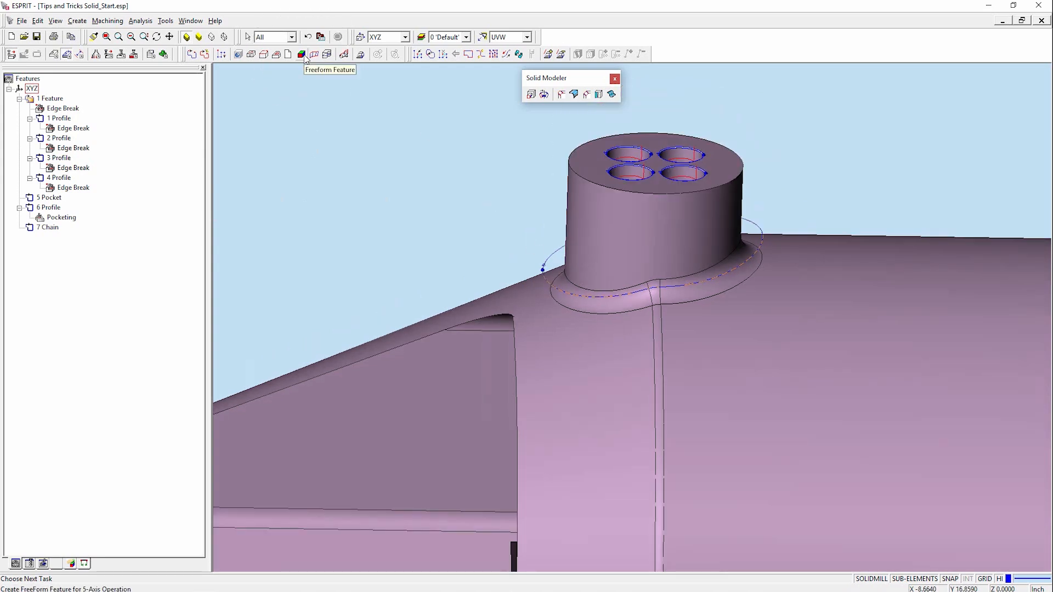
click(302, 55)
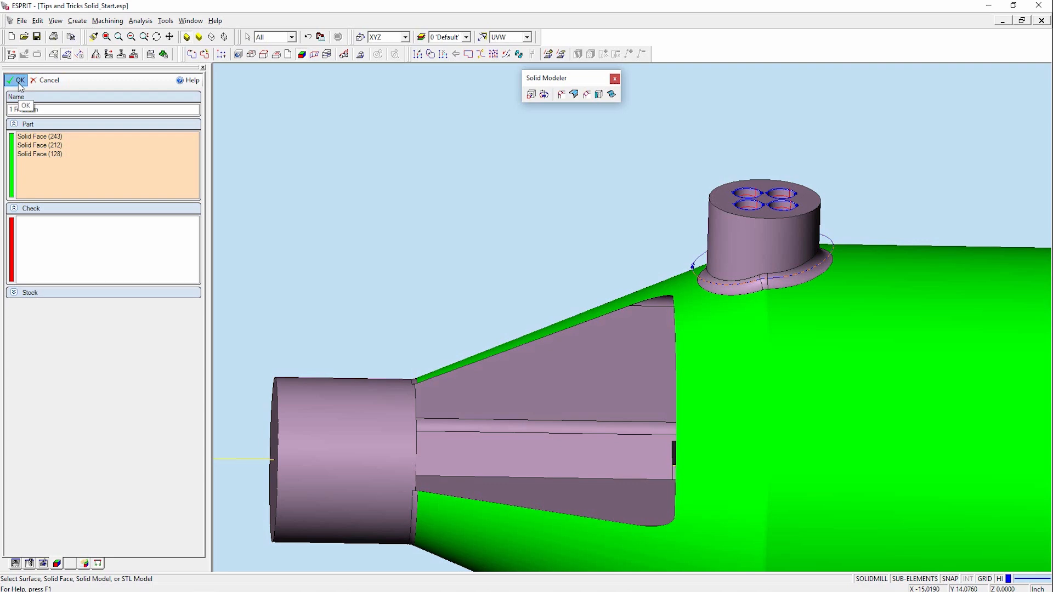
click(19, 80)
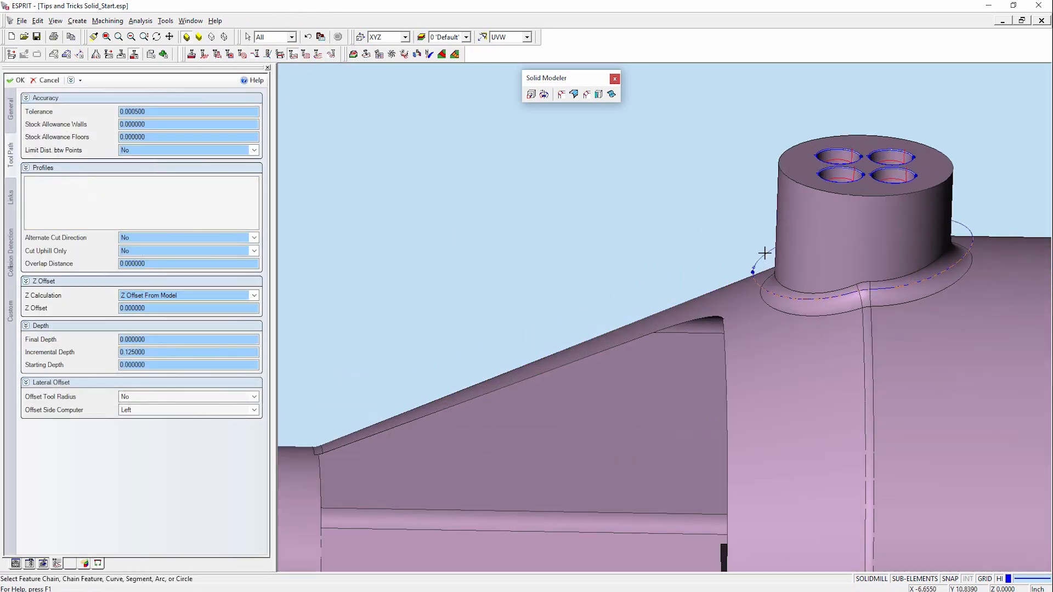
Add a 3D Contouring Blend operation along Chain 7 and generate its toolpath around the boss fillet
click(763, 271)
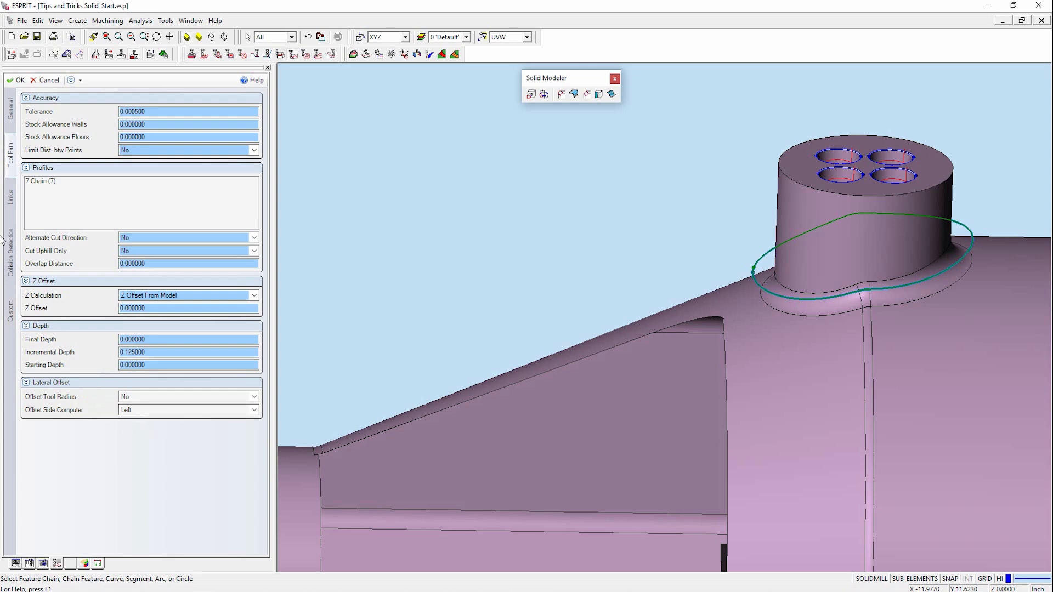
mouse_move(14, 80)
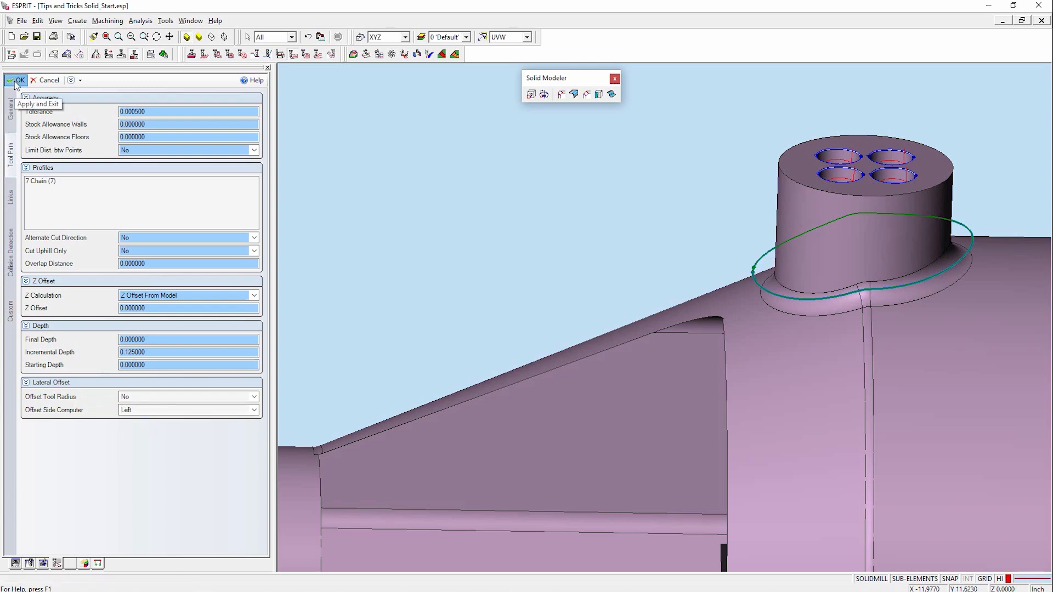
click(19, 80)
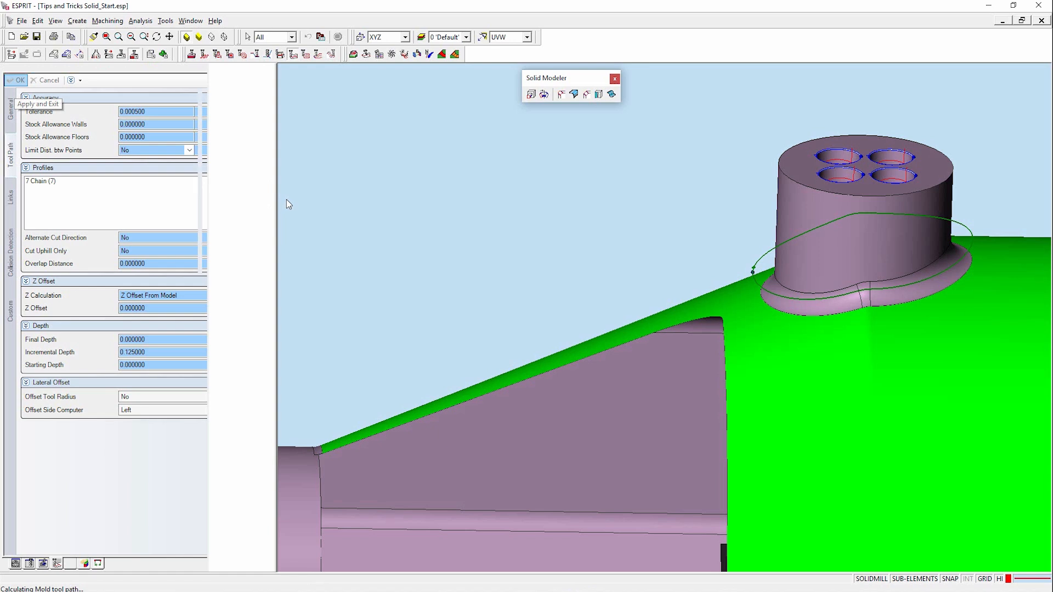
click(15, 80)
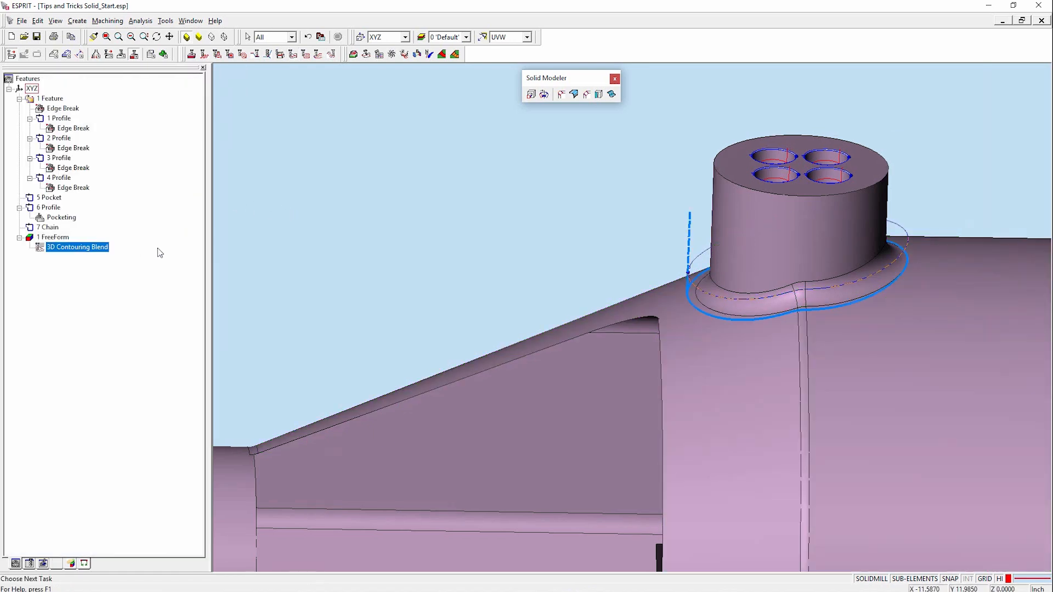
Run Toolpath Analysis on the blend toolpath with the tool shown and tip/axis tracing to the end
click(141, 20)
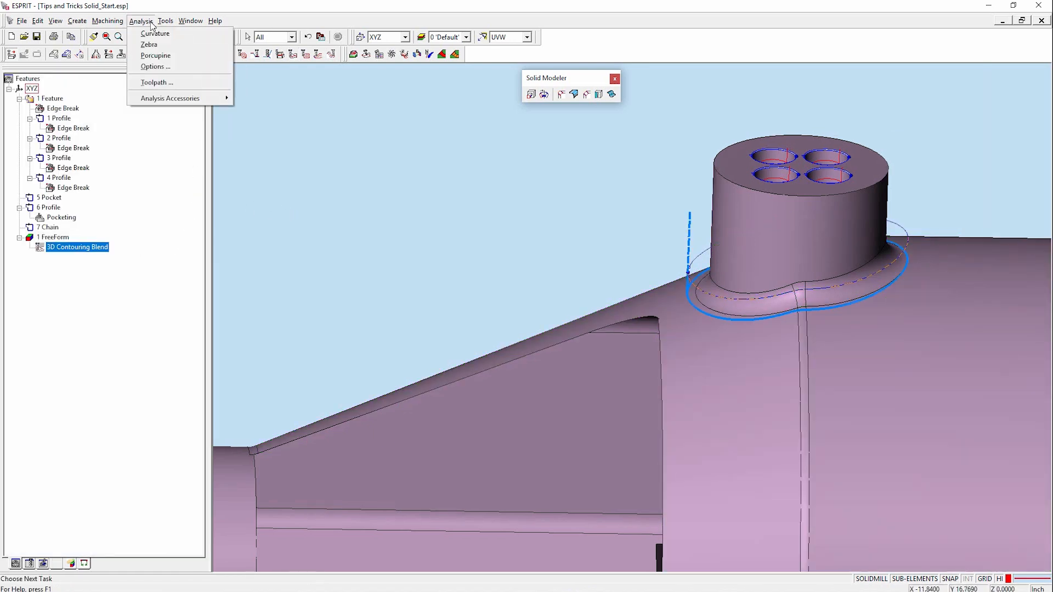
mouse_move(156, 82)
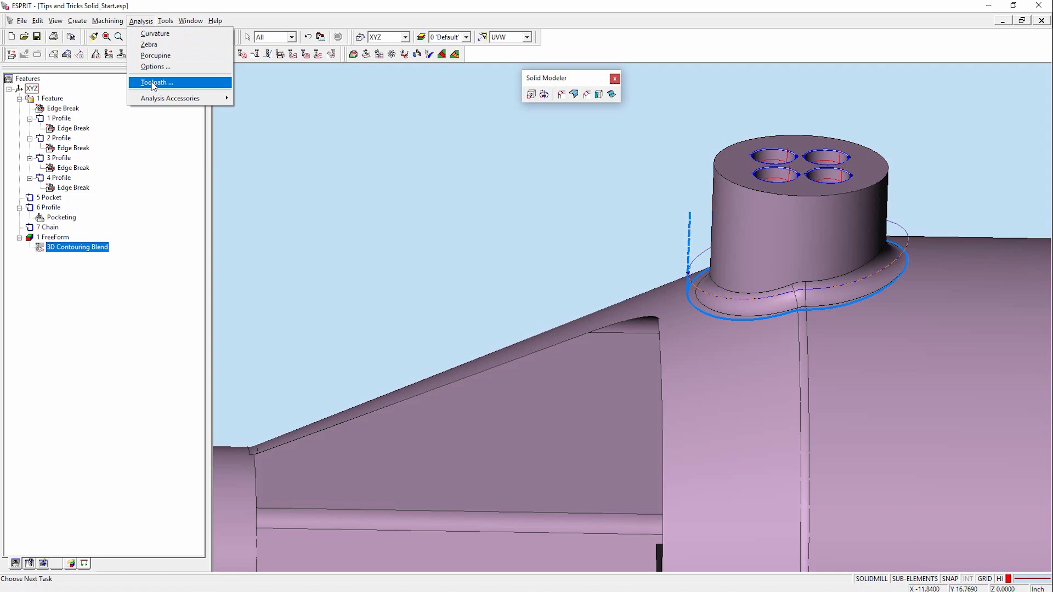
click(156, 83)
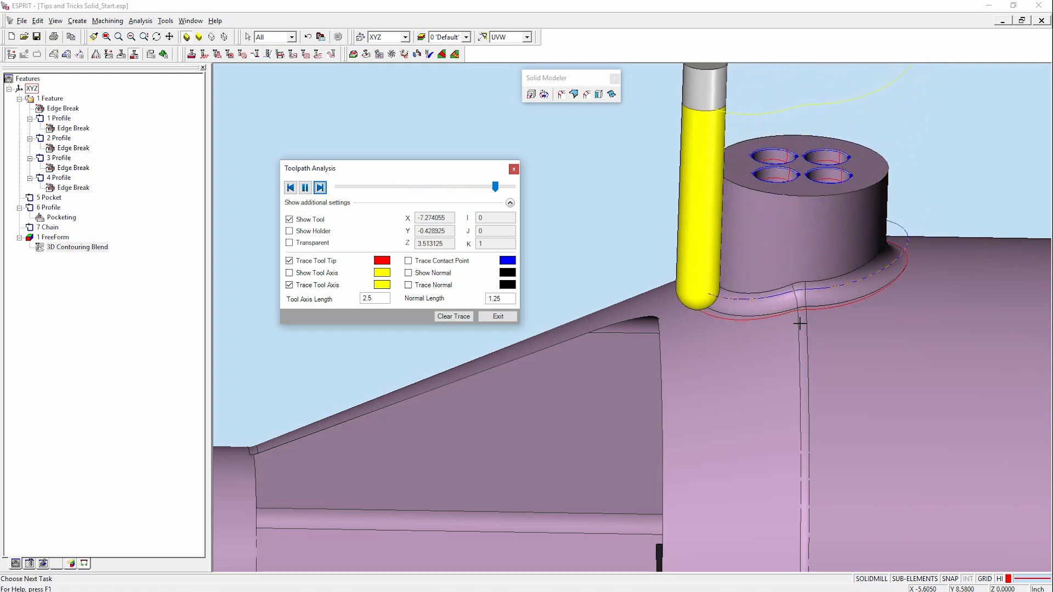
click(305, 188)
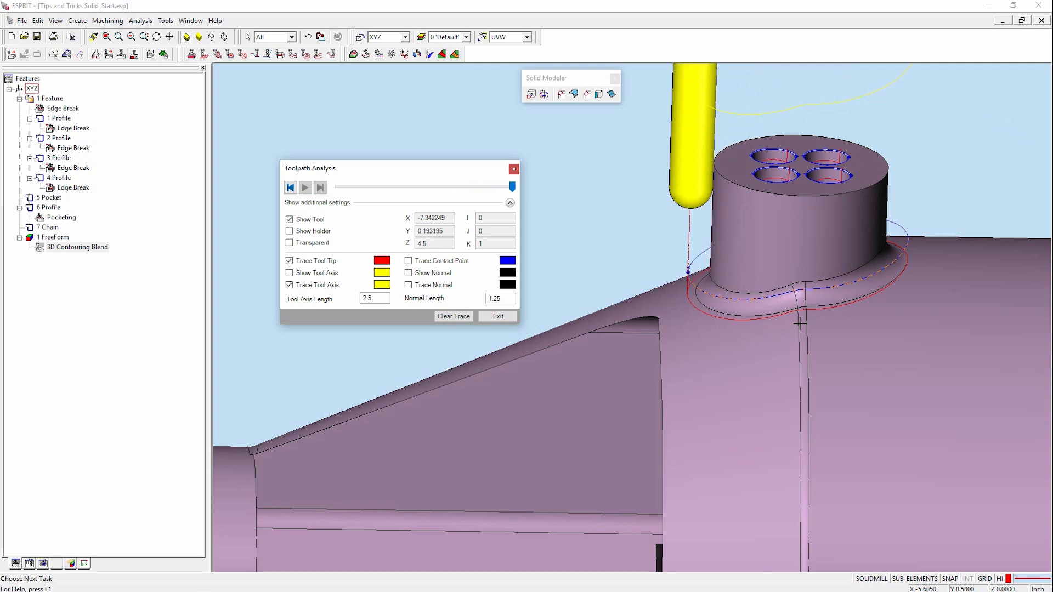